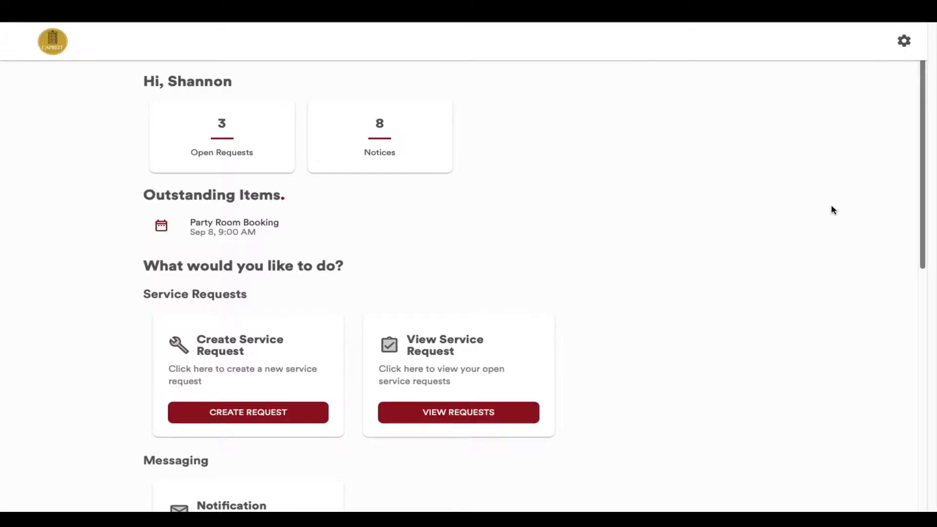
Scroll the dashboard down to the Messaging section's Notification Preferences card
scroll("down", 3)
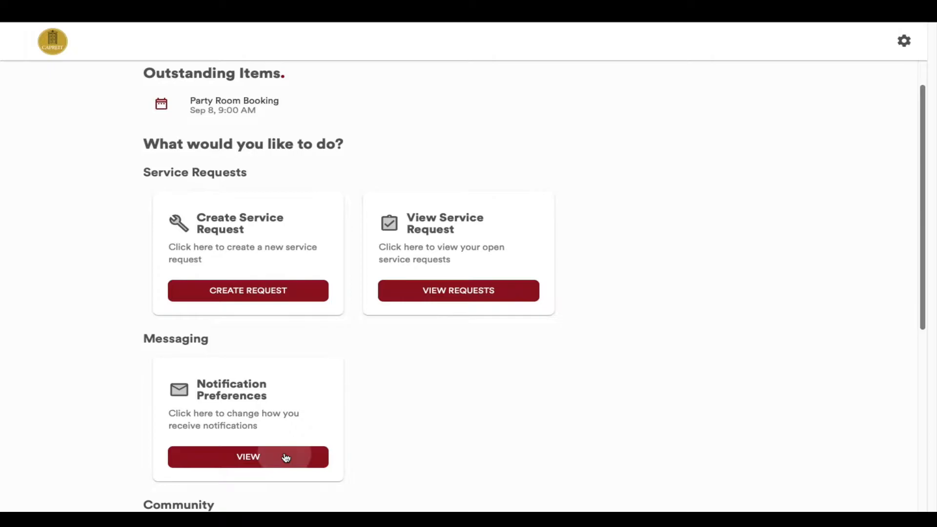
In Notification Preferences, enable Email and SMS for Building Communications
left_click(247, 457)
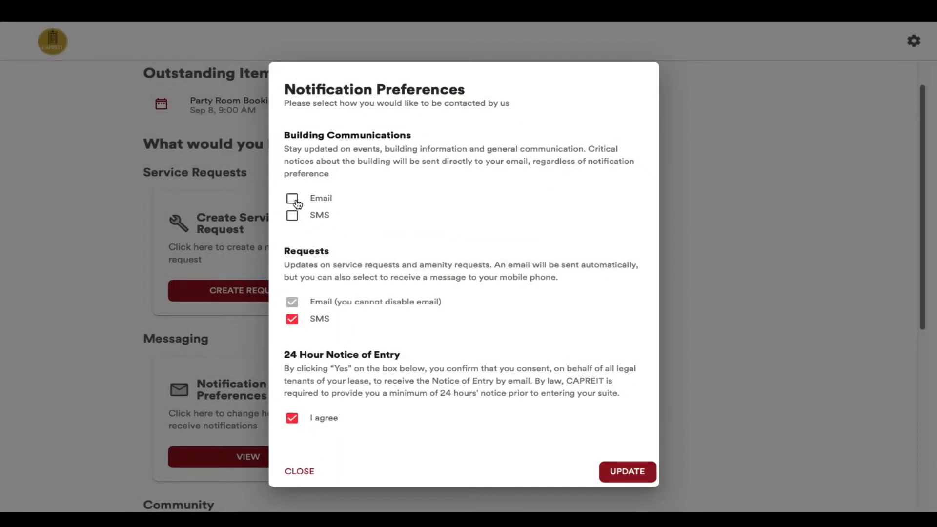
left_click(292, 198)
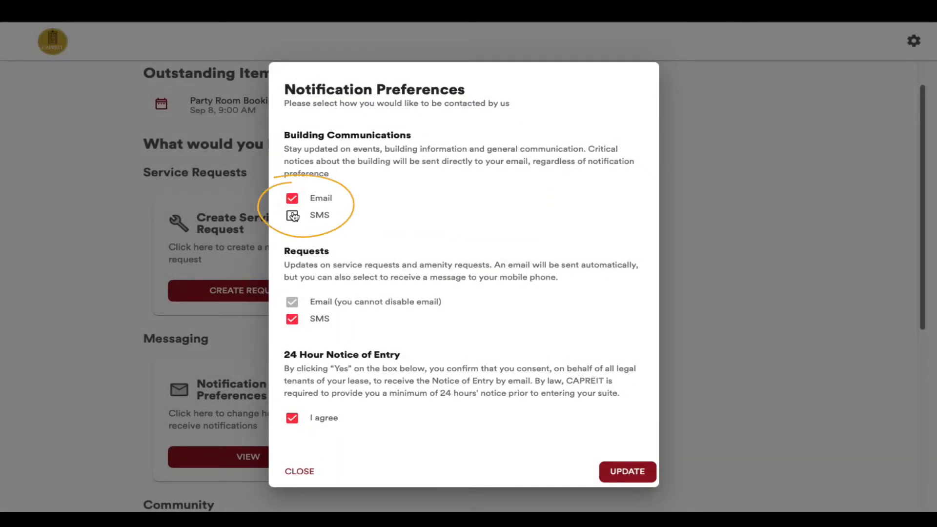
left_click(292, 216)
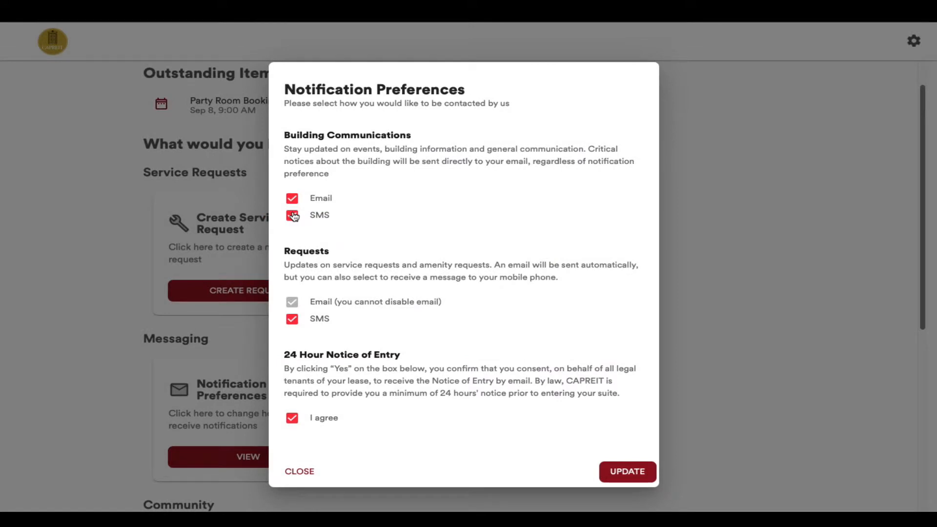
left_click(292, 215)
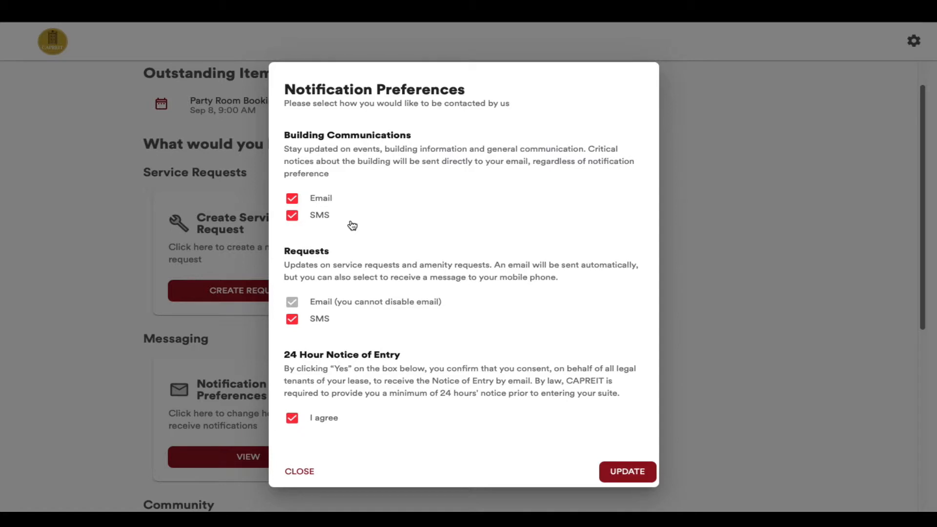
mouse_move(369, 321)
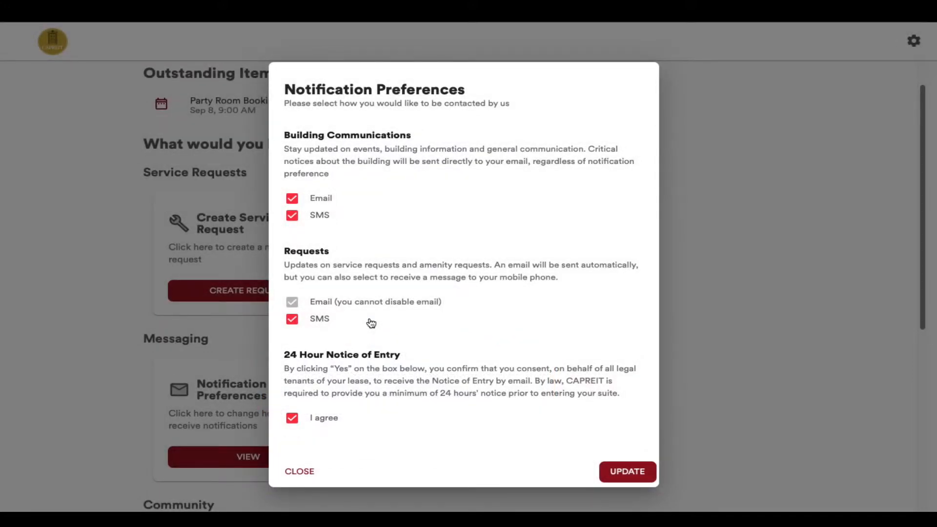
mouse_move(371, 334)
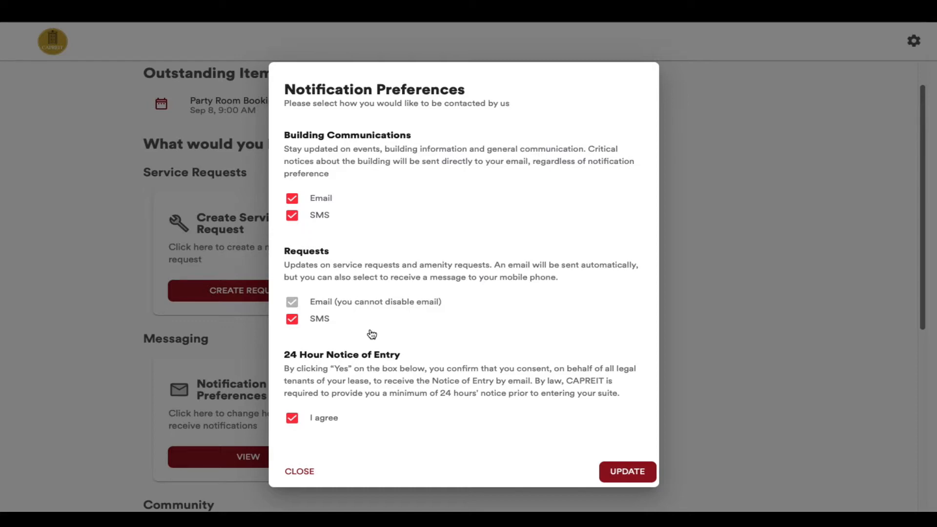
mouse_move(375, 424)
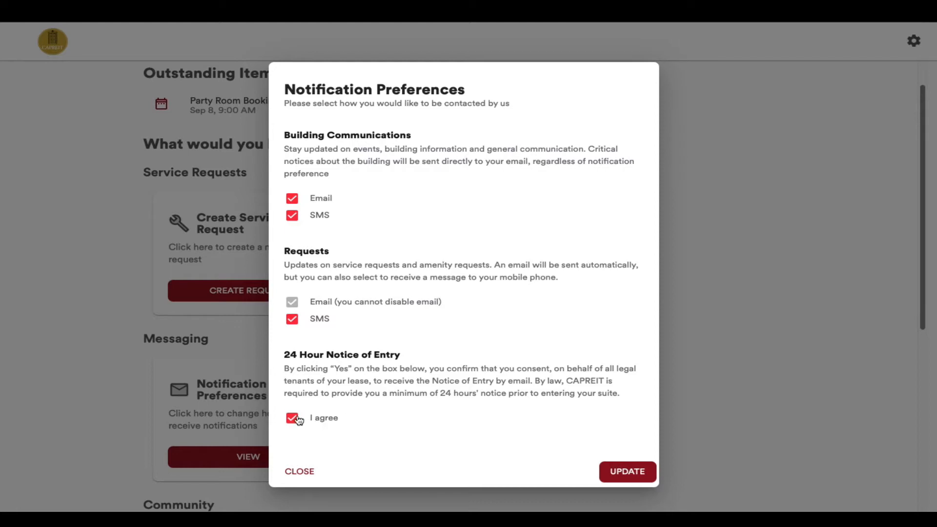
Re-confirm 'I agree' for 24 Hour Notice of Entry and close Notification Preferences
left_click(292, 418)
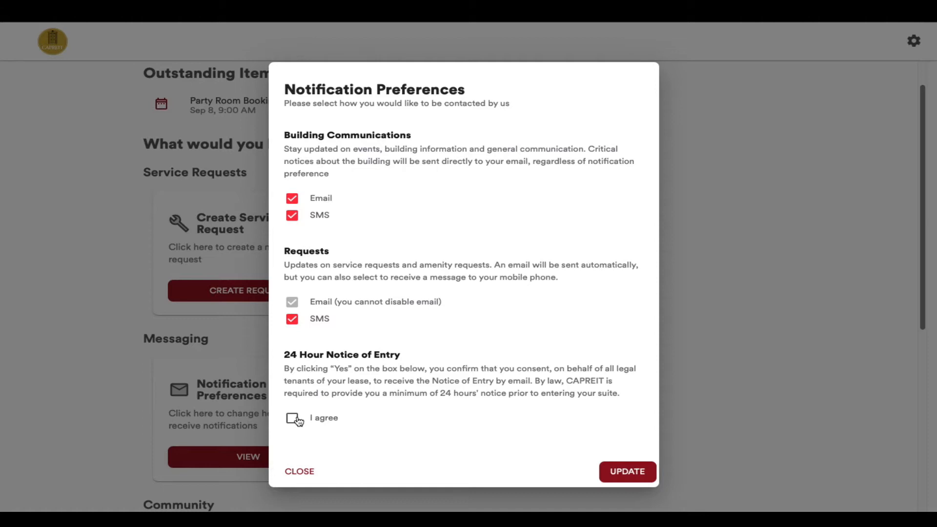
left_click(292, 418)
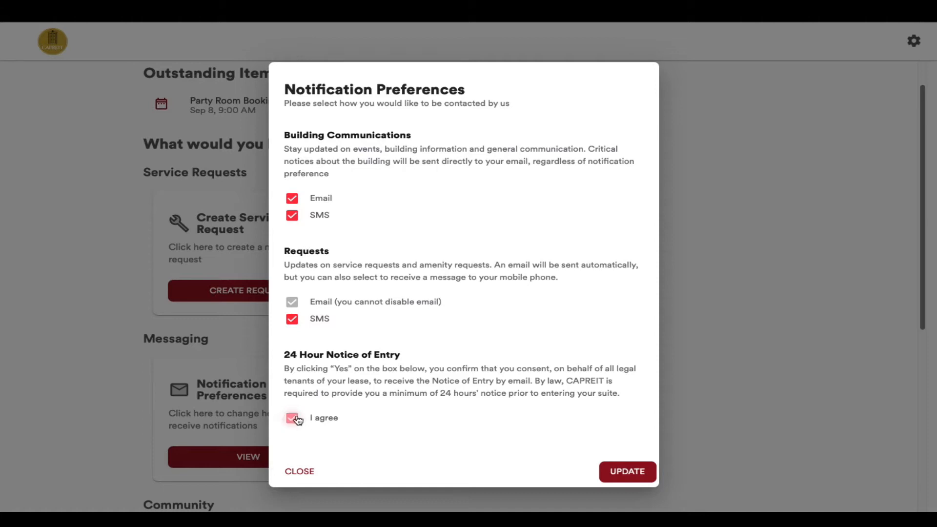
left_click(292, 418)
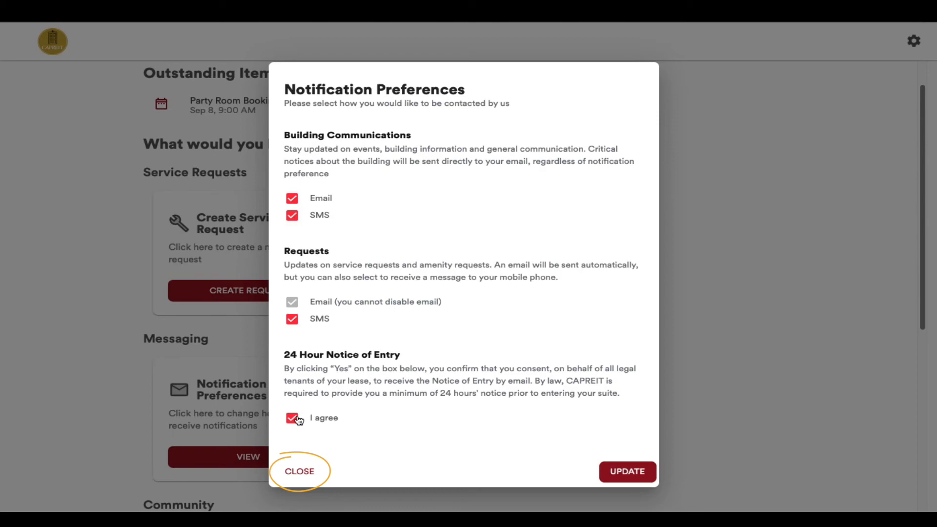
left_click(299, 472)
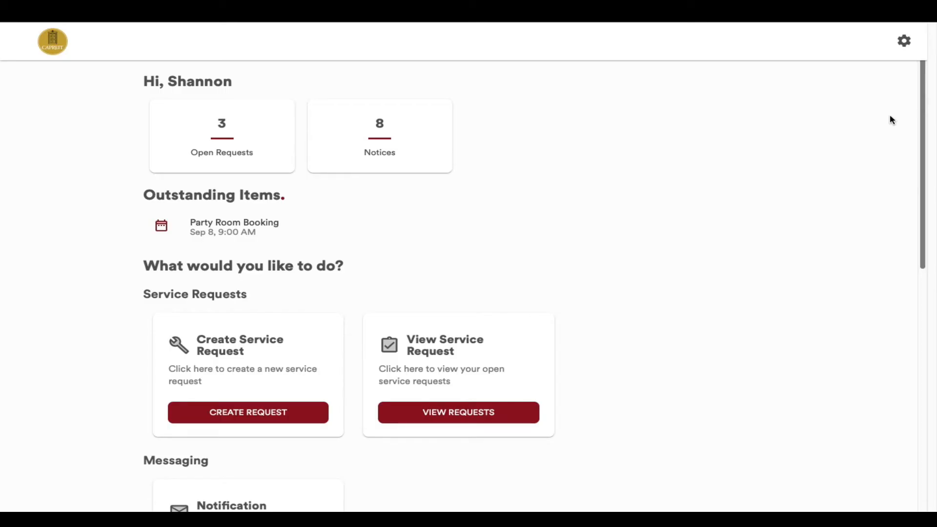